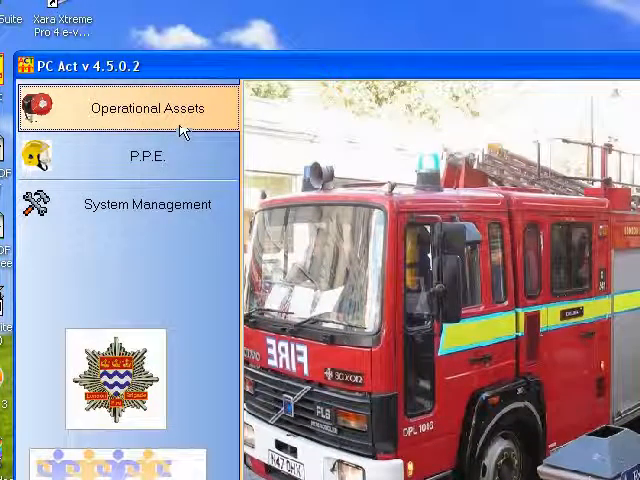
# Open Operational Assets and view the 17/07/2009 tag registration RFID scan results, all Pass
pyautogui.click(147, 157)
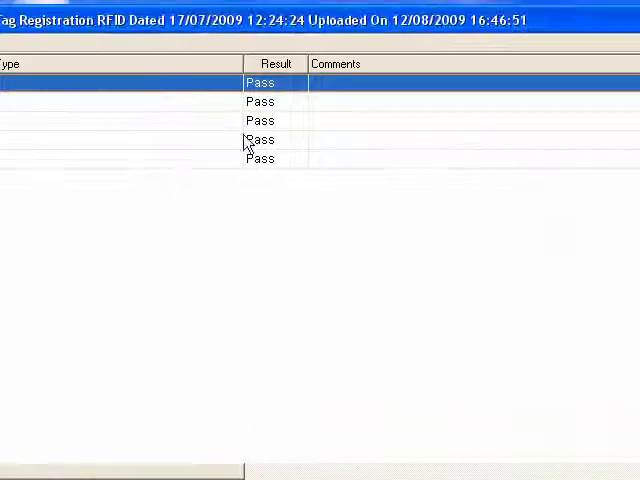
# Try editing and deleting a scan result row, accept both refusals, and exit to the scan menu
pyautogui.rightClick(260, 120)
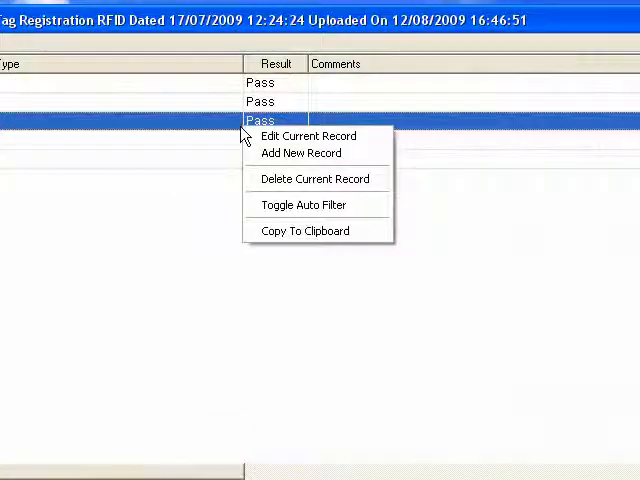
pyautogui.moveTo(308, 135)
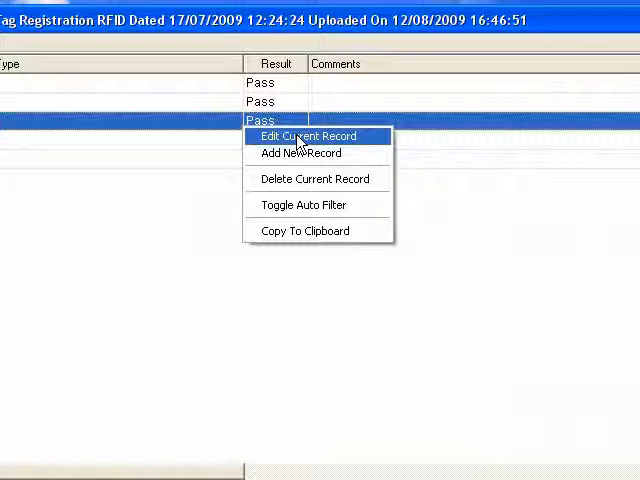
pyautogui.click(307, 135)
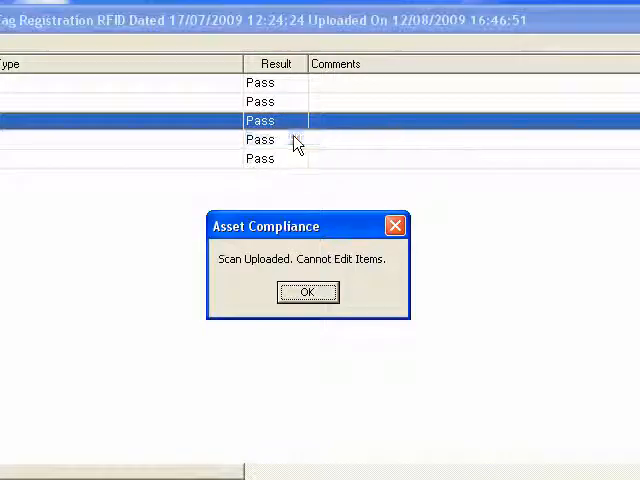
pyautogui.click(307, 292)
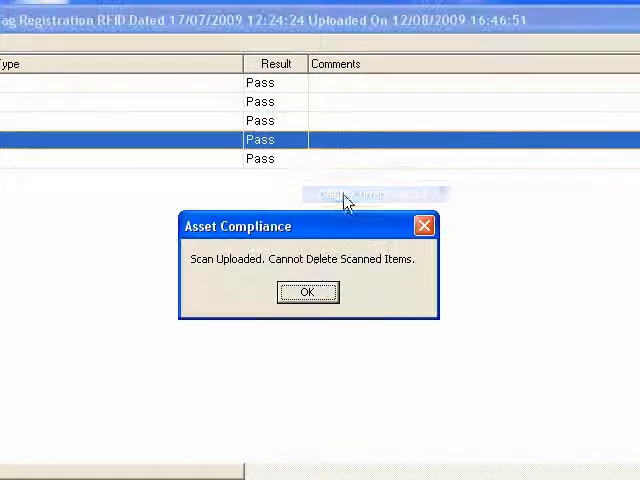
pyautogui.click(307, 292)
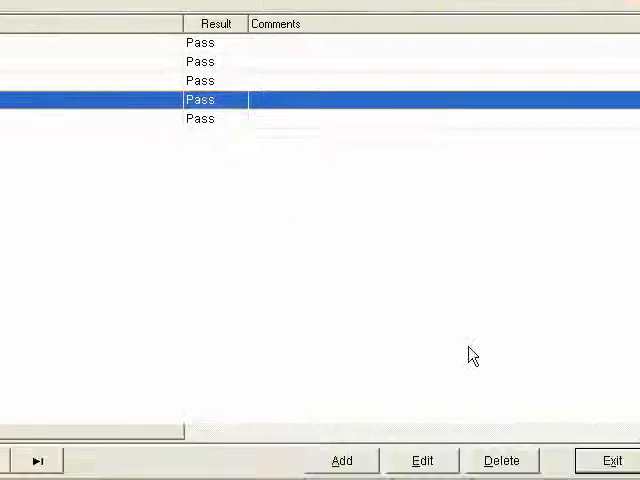
pyautogui.click(610, 461)
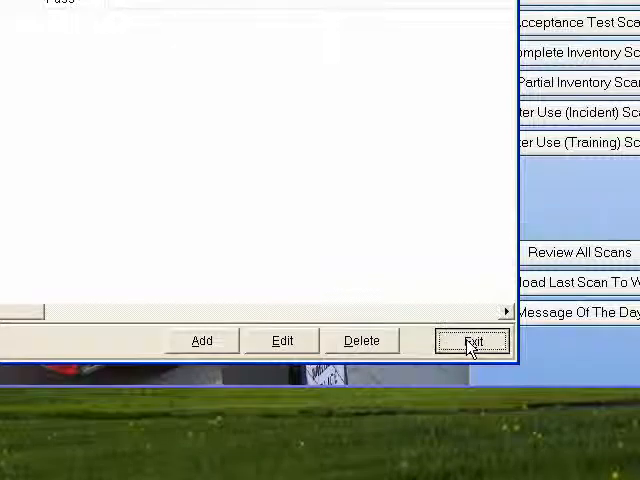
pyautogui.click(472, 340)
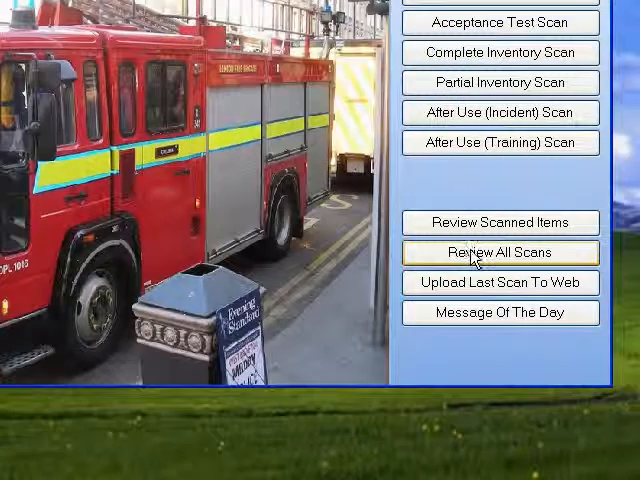
pyautogui.click(500, 252)
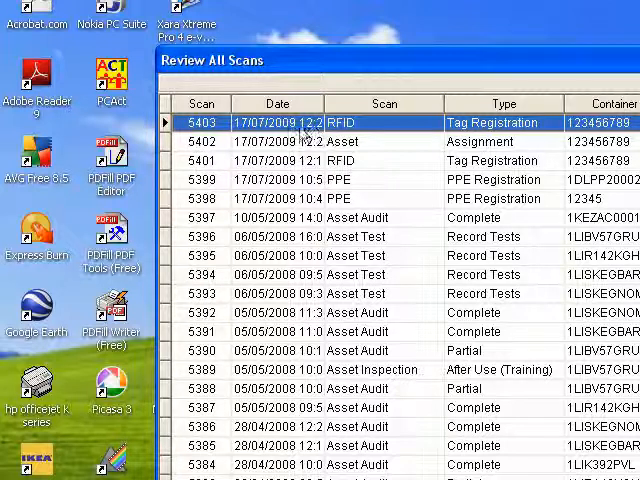
pyautogui.moveTo(398, 140)
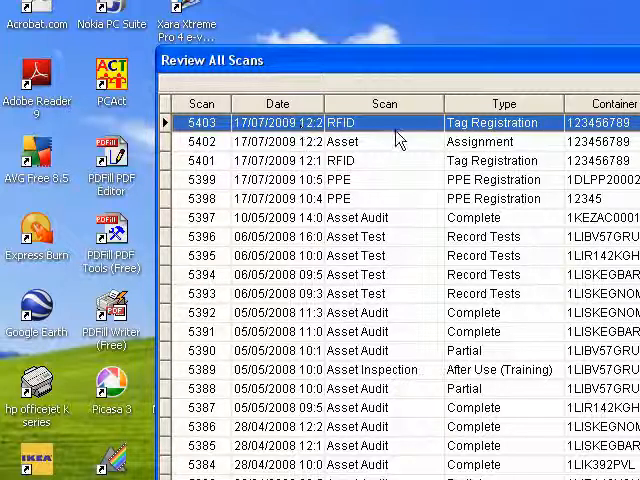
pyautogui.moveTo(410, 138)
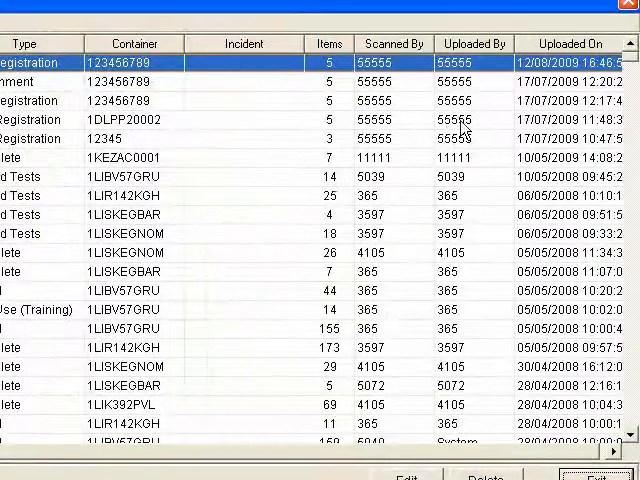
pyautogui.scroll(-3)
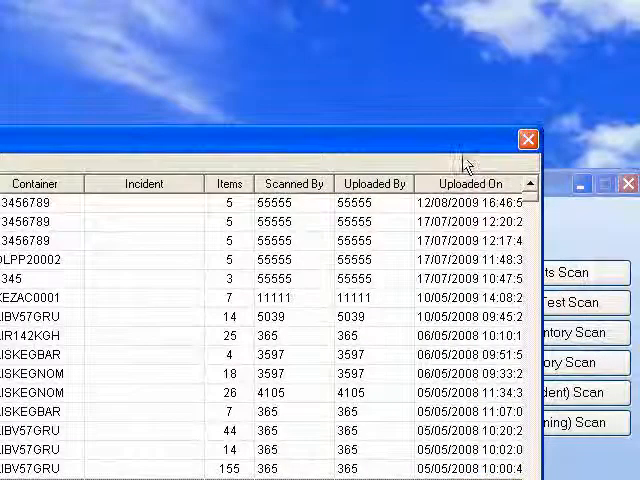
pyautogui.click(524, 140)
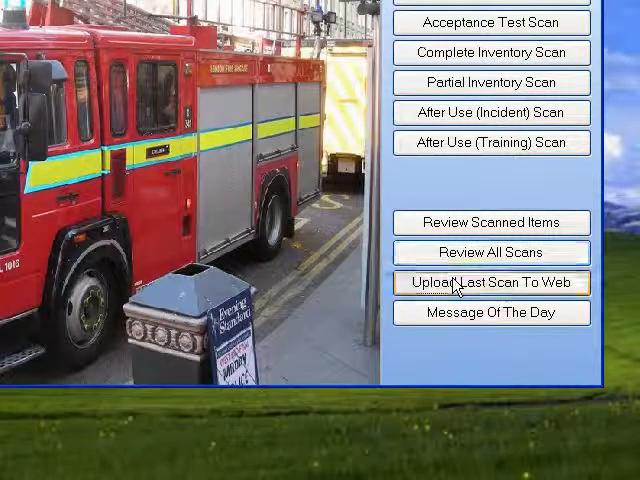
# Re-upload the last scan, confirming past the 'Scan Already Uploaded' warning
pyautogui.click(491, 283)
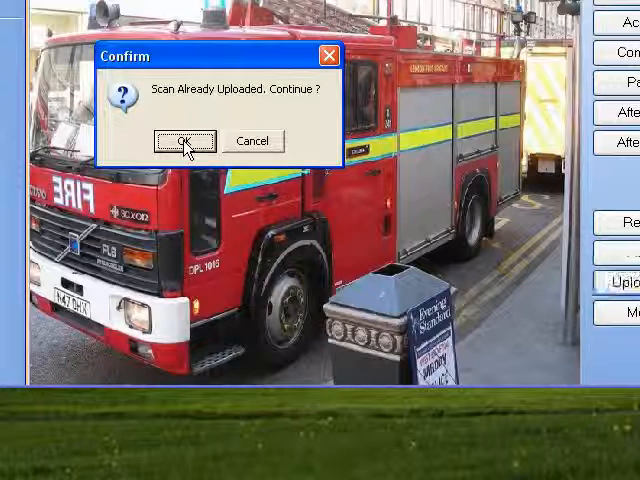
pyautogui.click(183, 141)
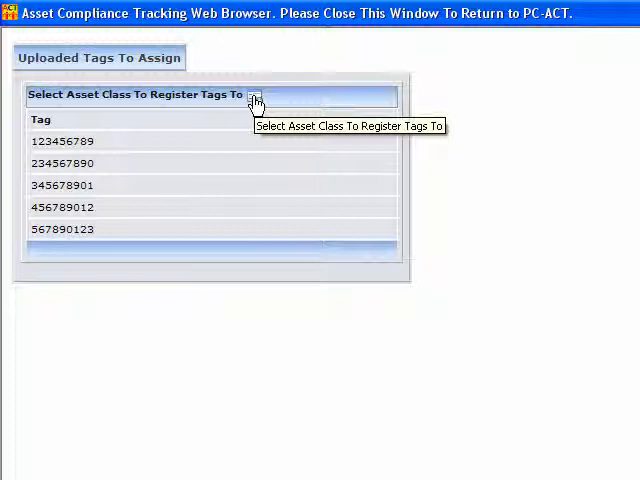
# Register the five uploaded tags to the ZIP GUN AIR HAMMER asset class
pyautogui.click(255, 95)
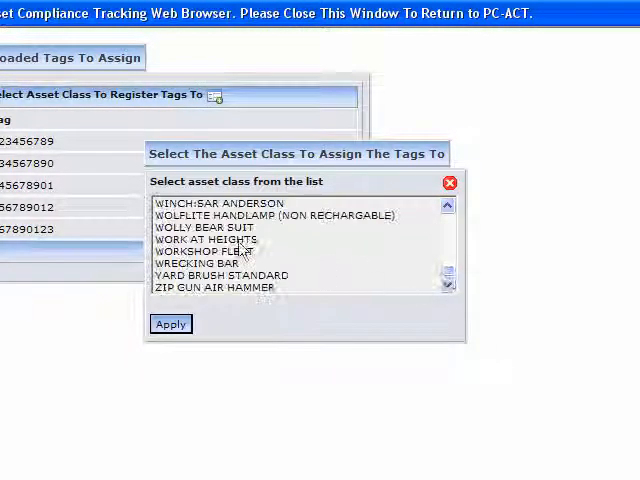
pyautogui.click(224, 287)
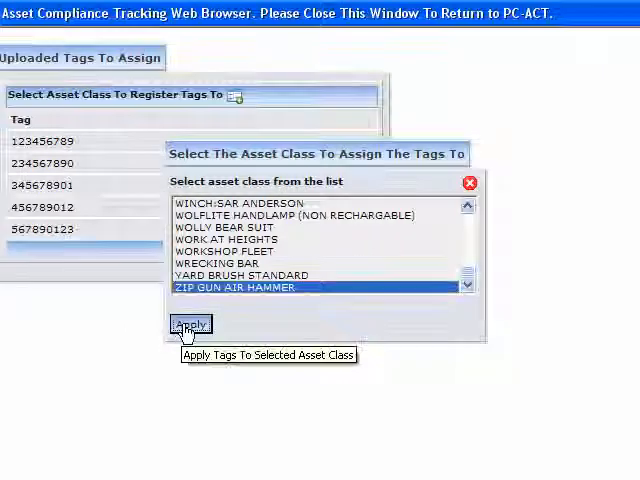
pyautogui.click(190, 323)
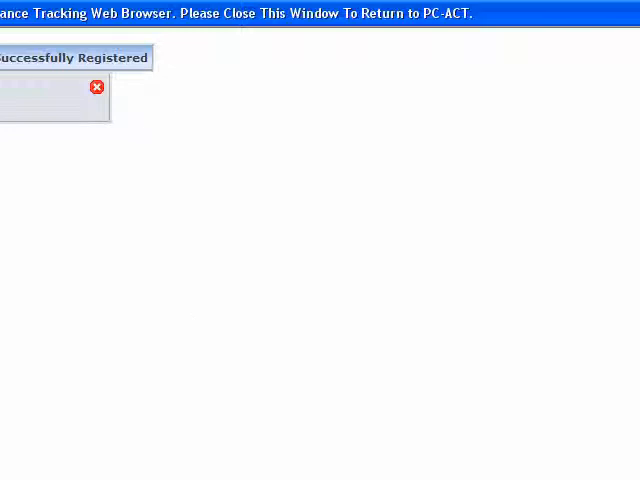
# Dismiss the registration notice, reopen the list of all scans, then close it
pyautogui.click(96, 87)
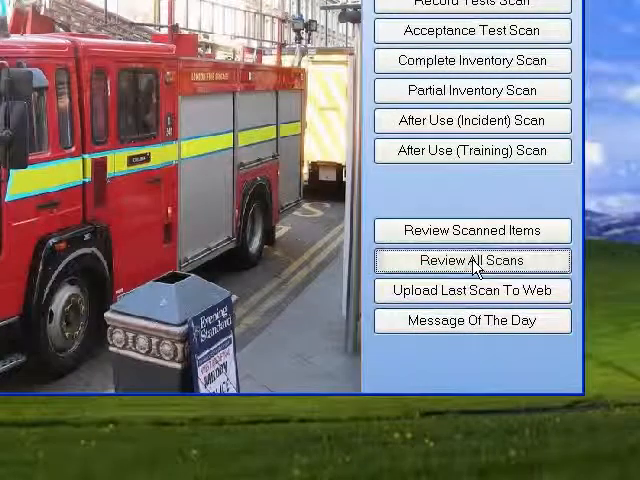
pyautogui.click(471, 261)
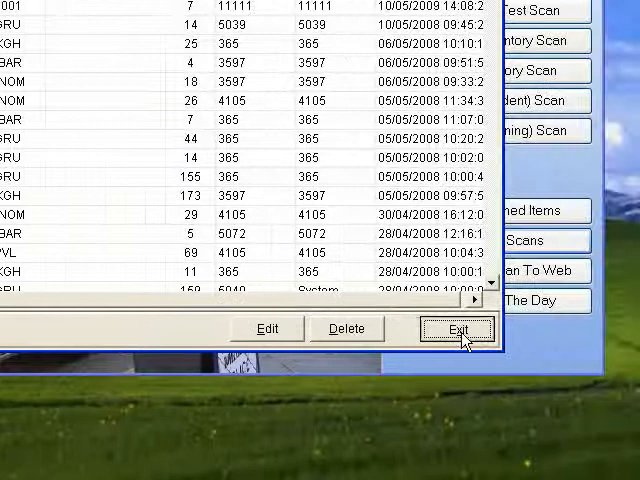
pyautogui.click(457, 328)
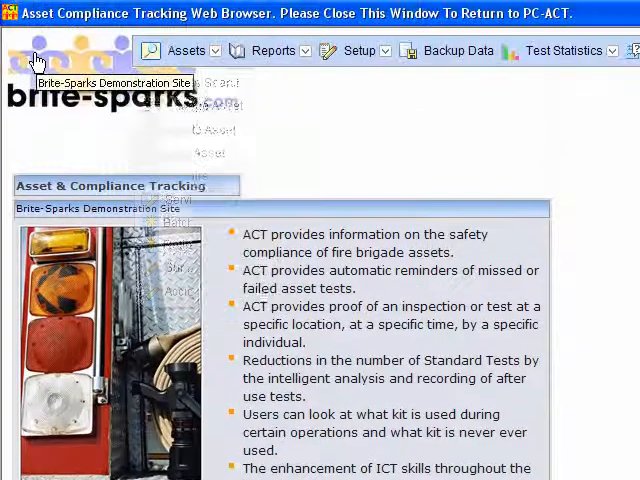
# Browse the Reports menu, then the Assets menu listing Detailed, Simple, PPE Asset and Kit Search
pyautogui.click(272, 50)
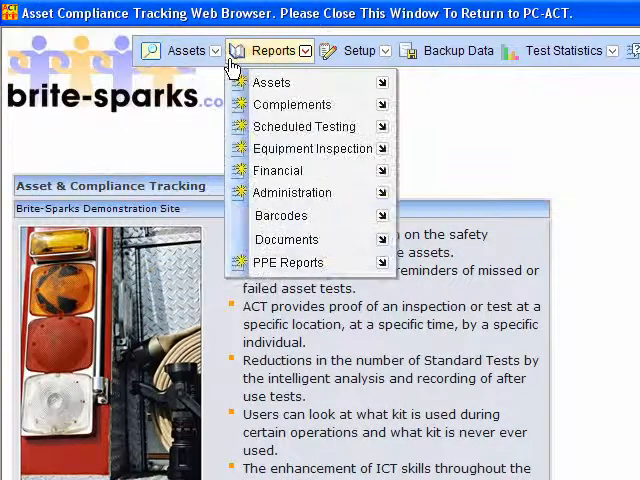
pyautogui.click(177, 50)
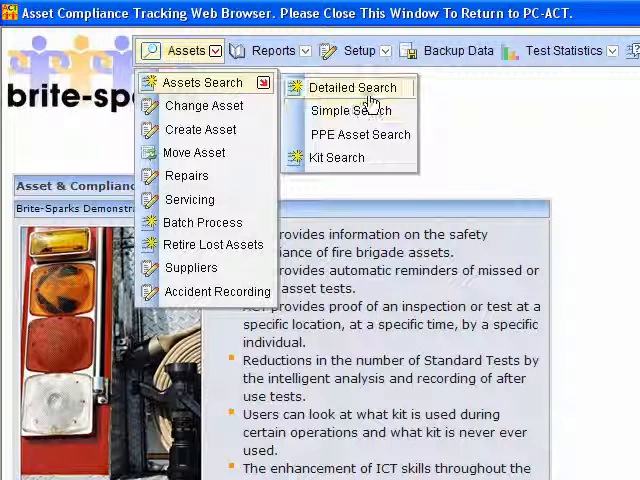
# Run a Detailed Search with no filters, getting 3,232 asset records over 65 pages
pyautogui.click(351, 87)
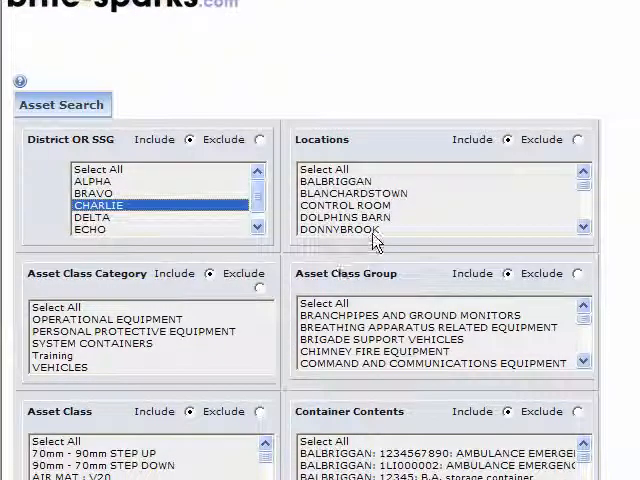
pyautogui.click(345, 217)
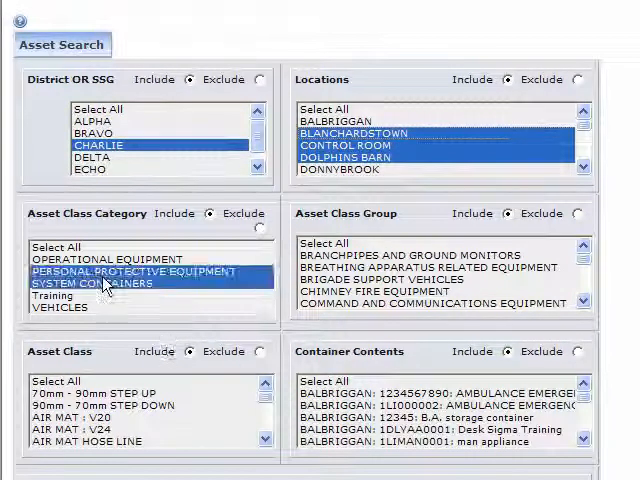
pyautogui.scroll(-3)
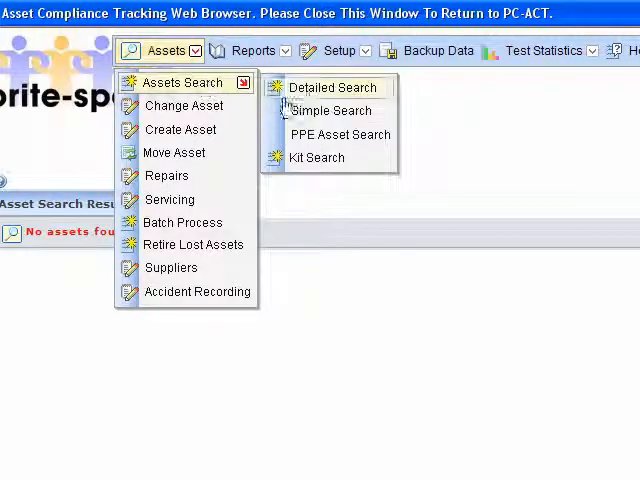
pyautogui.click(331, 88)
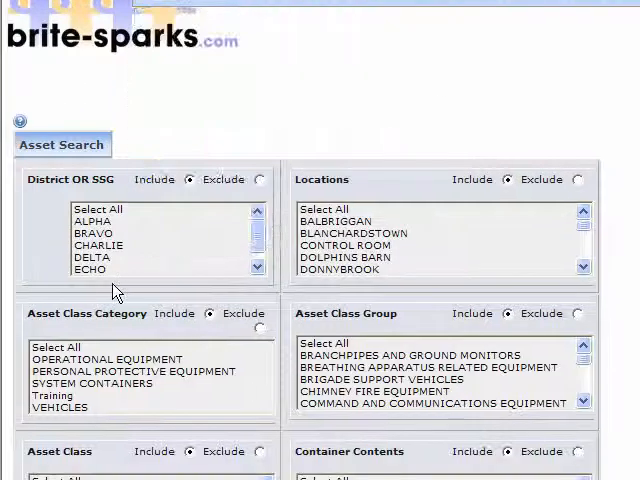
pyautogui.scroll(-3)
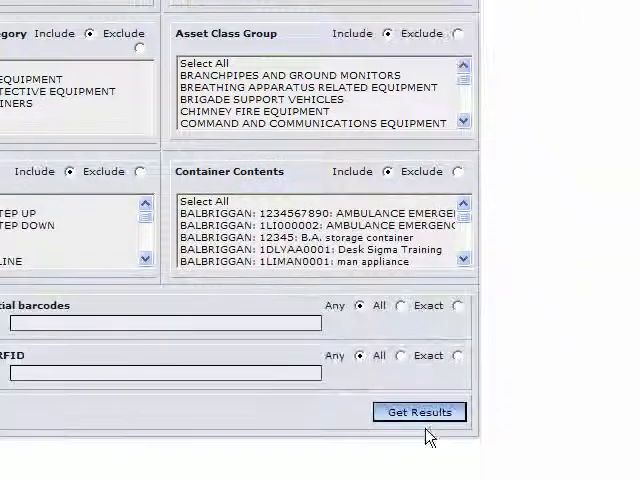
pyautogui.click(419, 411)
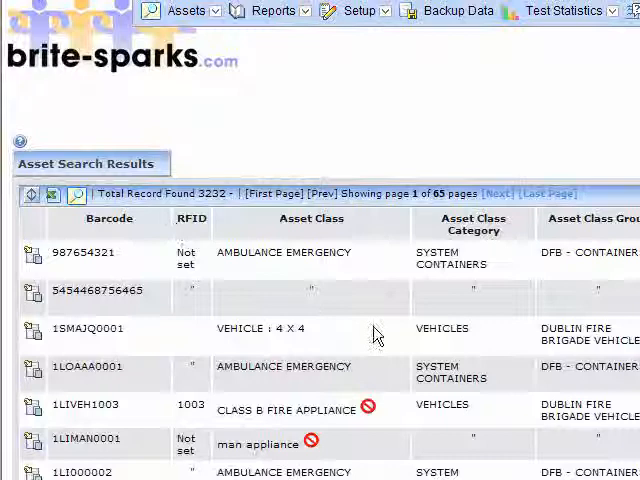
pyautogui.hscroll(3)
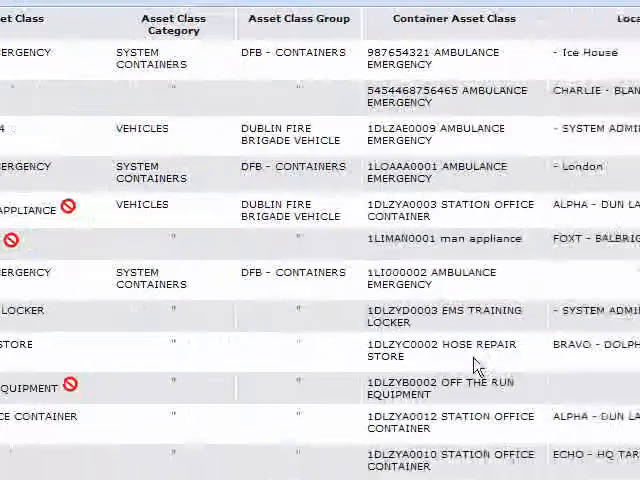
pyautogui.scroll(-3)
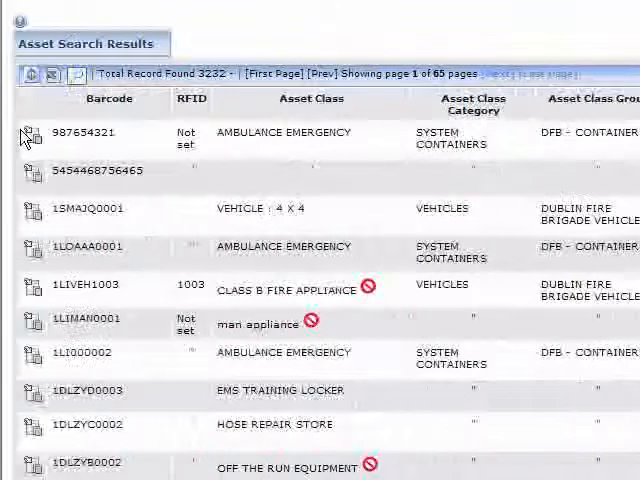
pyautogui.click(32, 133)
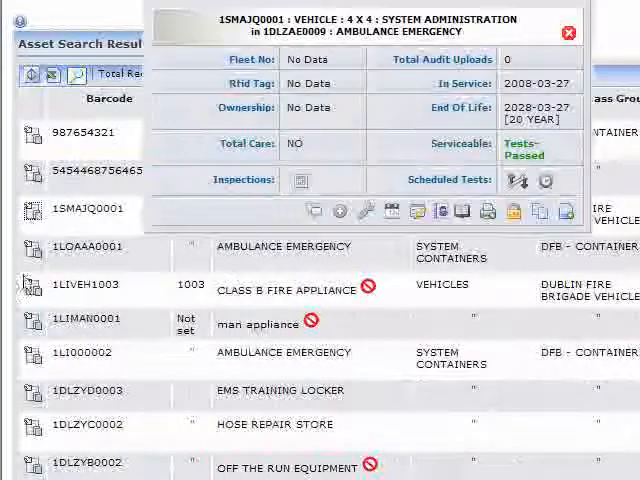
# View detail cards for ambulance 1LOAAA0001 and fire appliance 1LIVEH1003, then close them
pyautogui.click(85, 247)
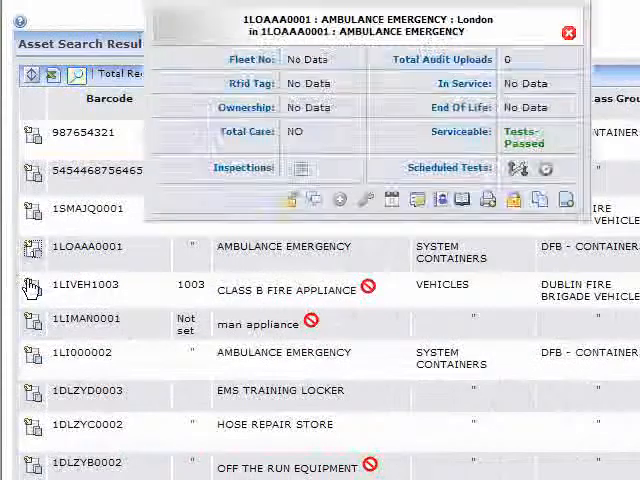
pyautogui.click(569, 33)
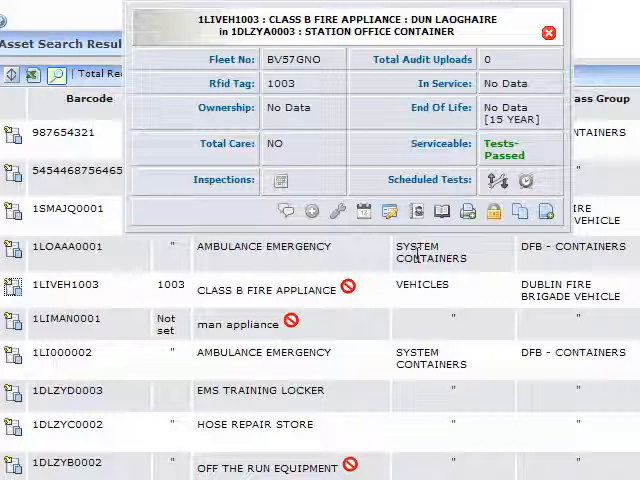
pyautogui.click(552, 32)
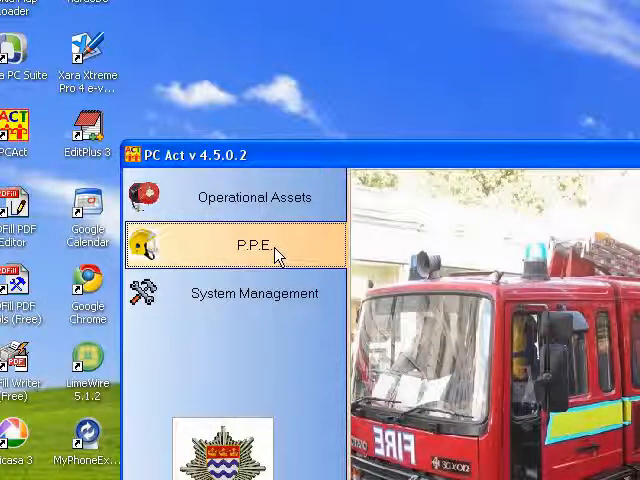
# Open the P.P.E. panel with registration, laundry, acceptance and contamination options
pyautogui.click(250, 245)
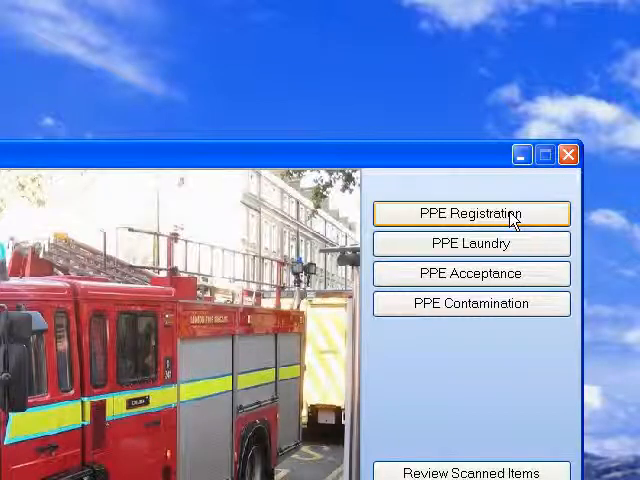
pyautogui.moveTo(489, 243)
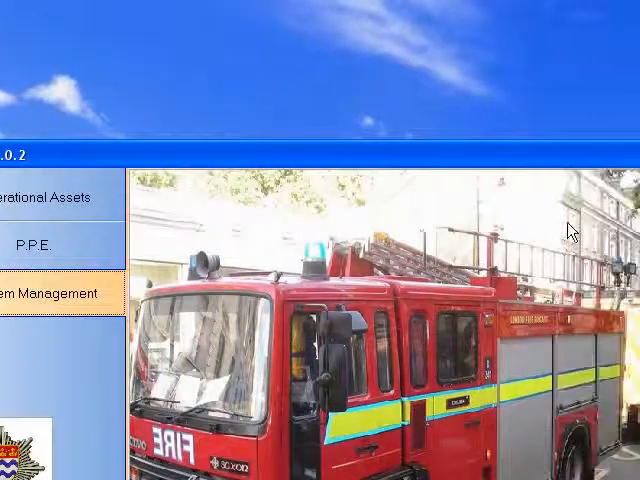
# Open System Management, showing scanner barcodes, brigade badge registration, and tag and staff assignment options
pyautogui.click(49, 294)
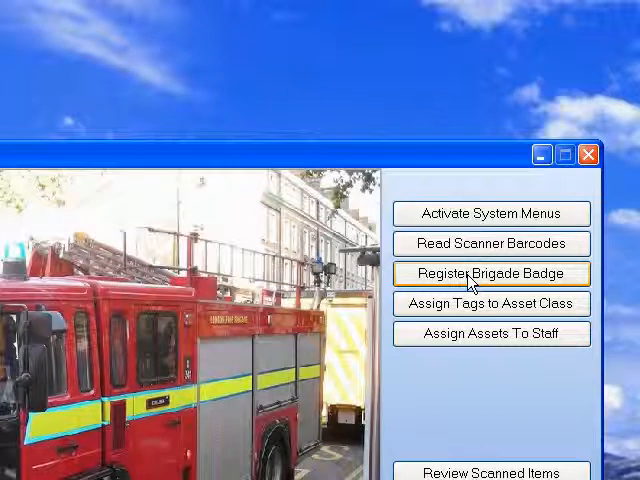
pyautogui.moveTo(489, 304)
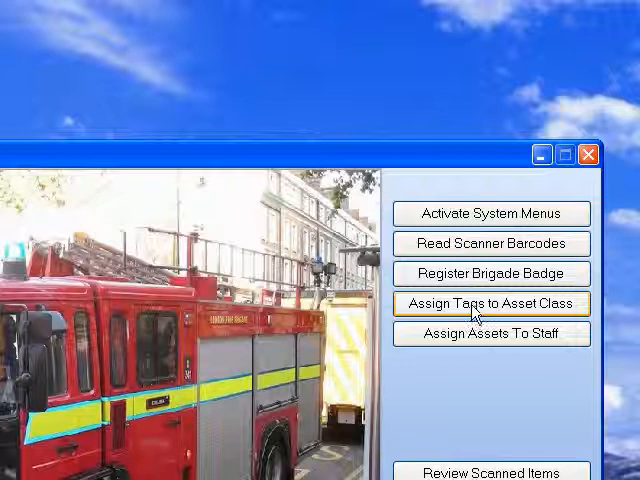